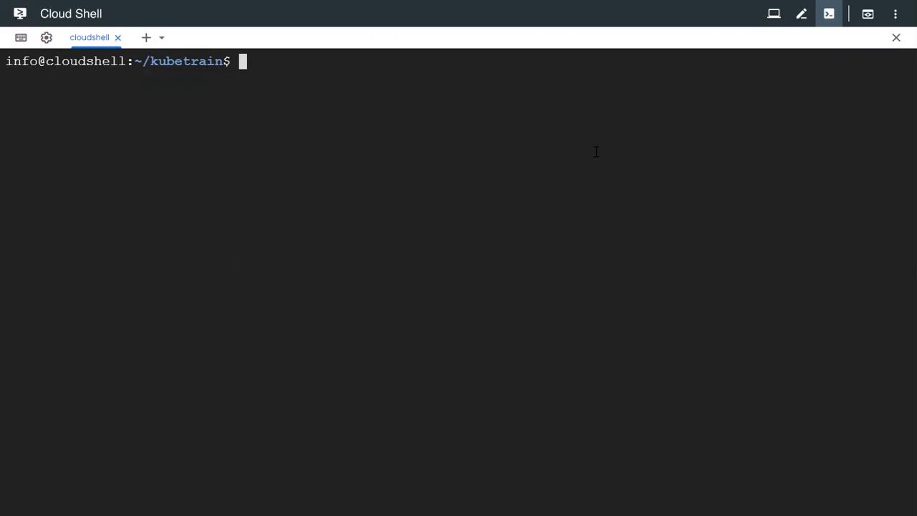
- Print deploy-nodesel-kubetrain.yaml with cat to show the six-replica httpd Deployment manifest
{"action": "type", "text": "cat"}
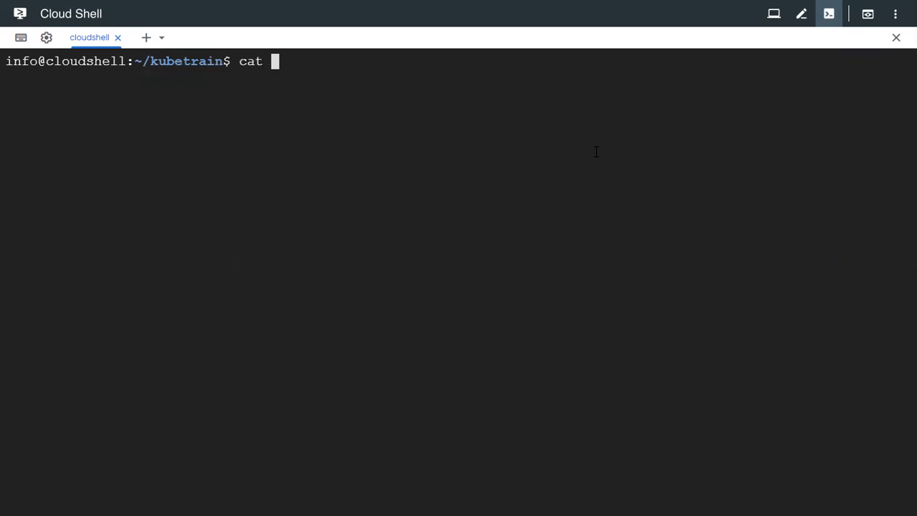
{"action": "type", "text": "de"}
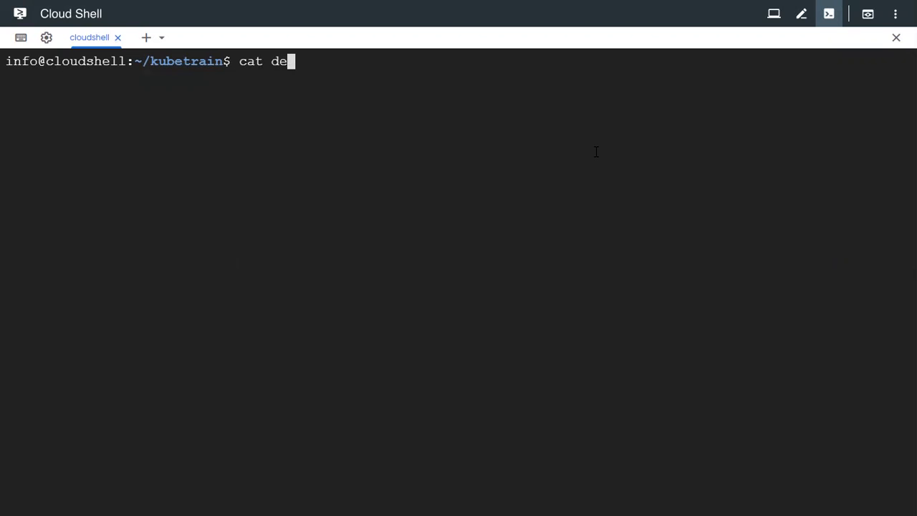
{"action": "type", "text": "ploy"}
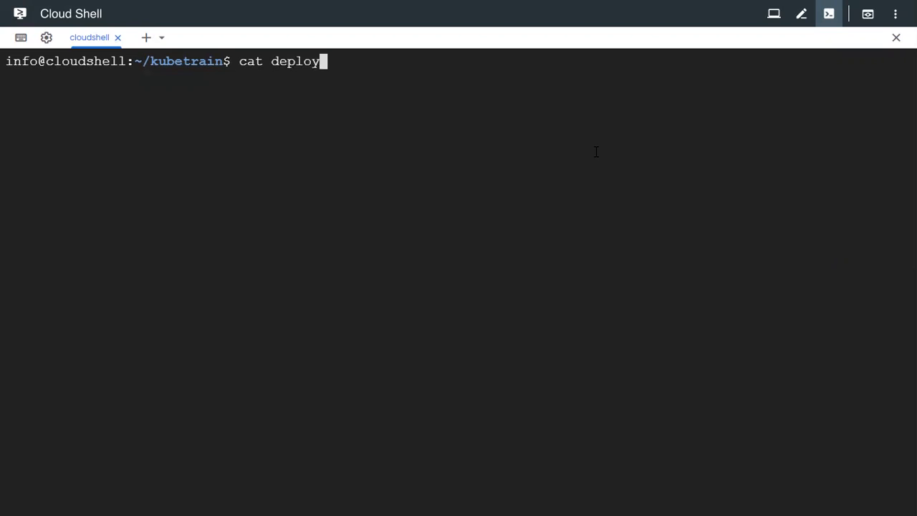
{"action": "type", "text": "-nodesel-kubetrain.yaml"}
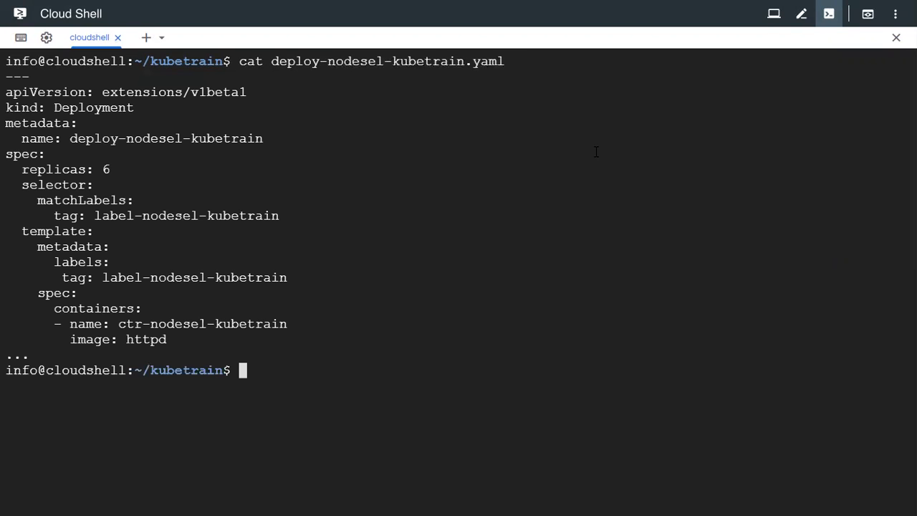
{"action": "mouse_move", "coordinate": [275, 231]}
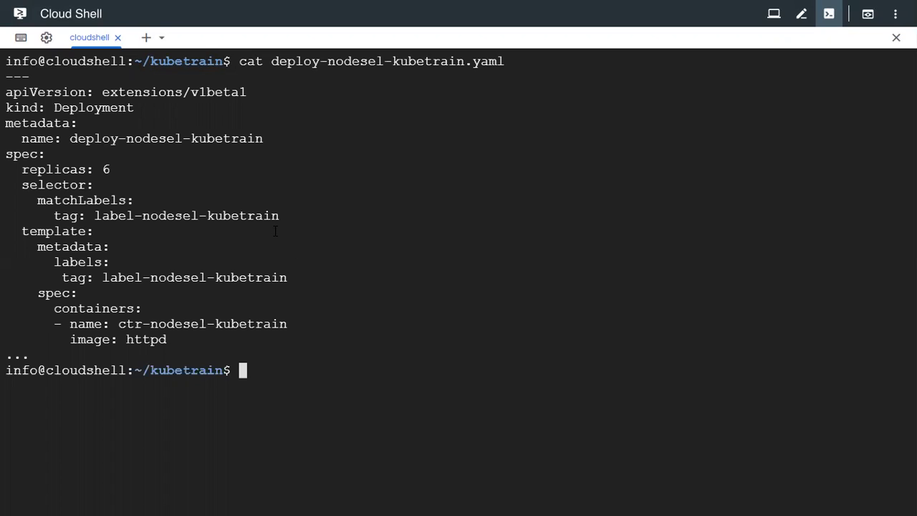
- Create the deployment from deploy-nodesel-kubetrain.yaml with kubectl create -f
{"action": "type", "text": "kubectl"}
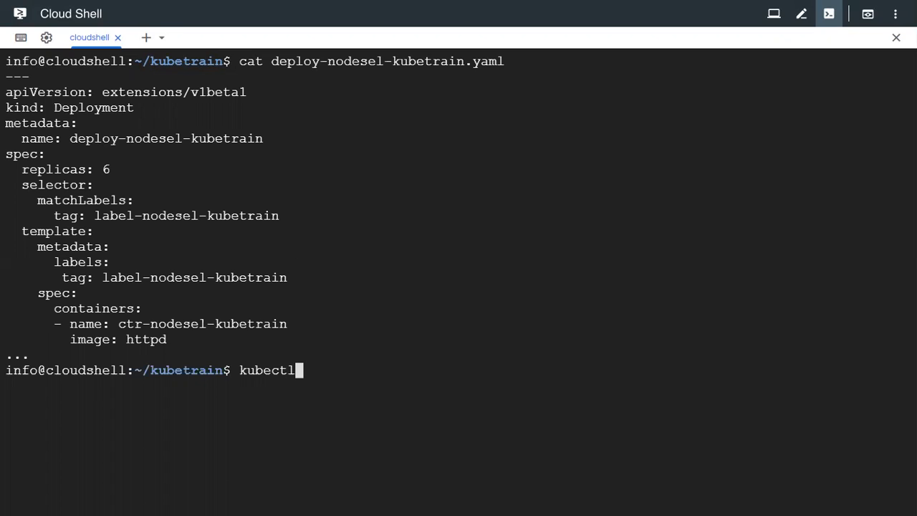
{"action": "type", "text": "create -f"}
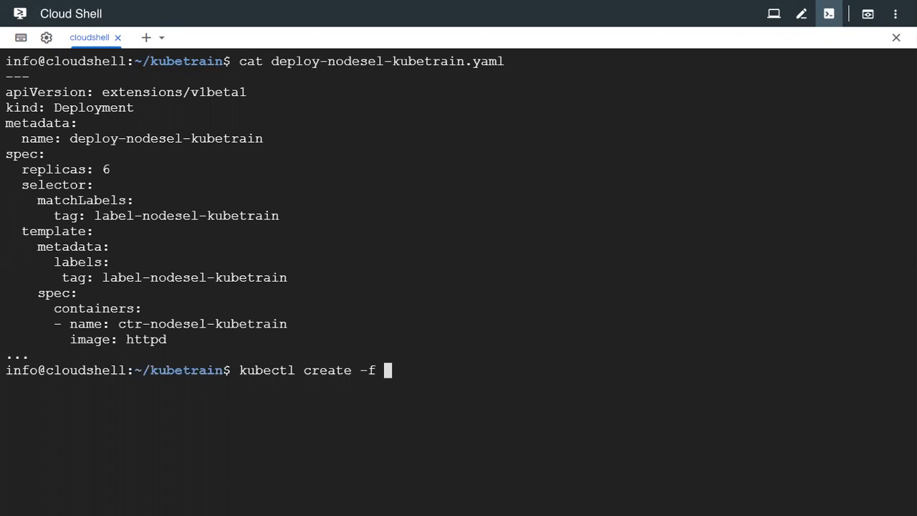
{"action": "type", "text": "deploy"}
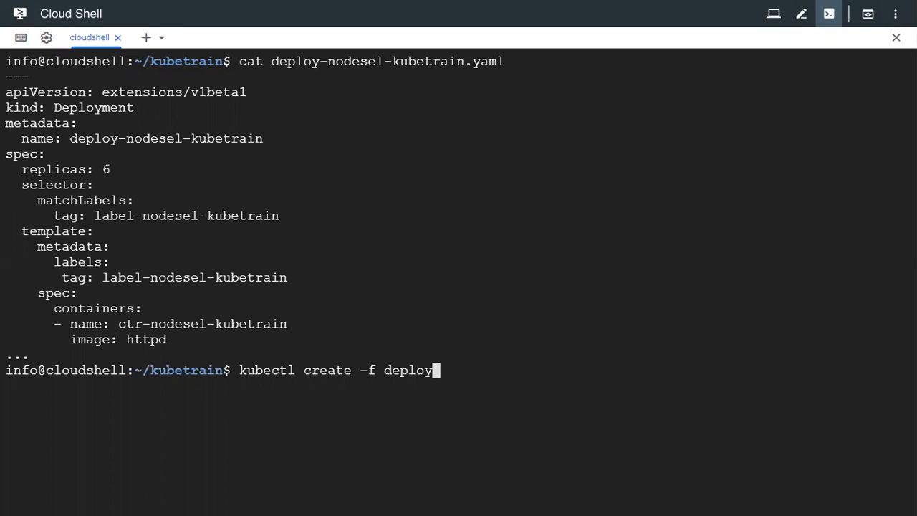
{"action": "type", "text": "-nodesel-kubetrain.yaml"}
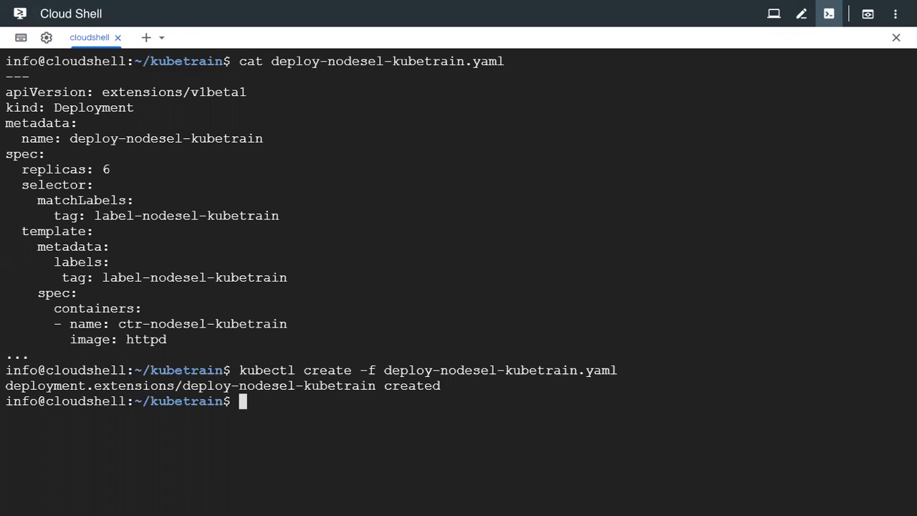
- List the six pods with their node placement, then list the three Ready cluster nodes
{"action": "type", "text": "kubectl"}
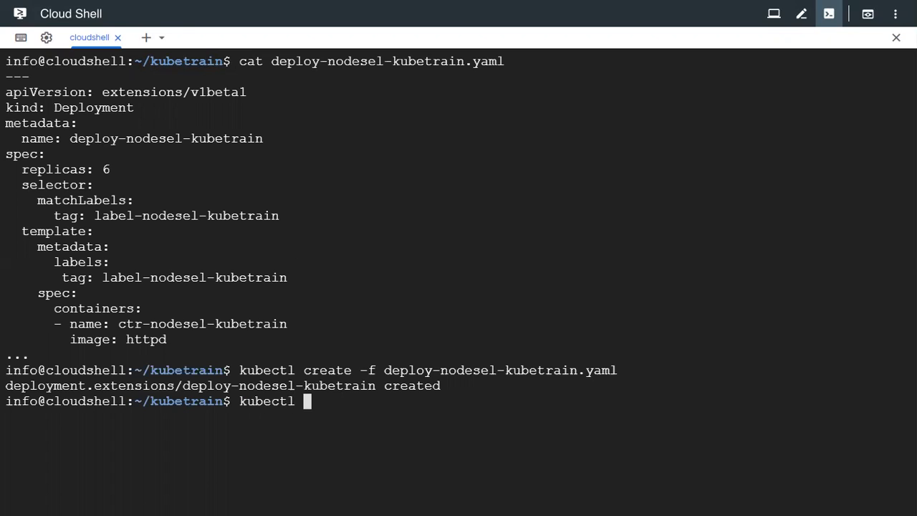
{"action": "type", "text": "get po -"}
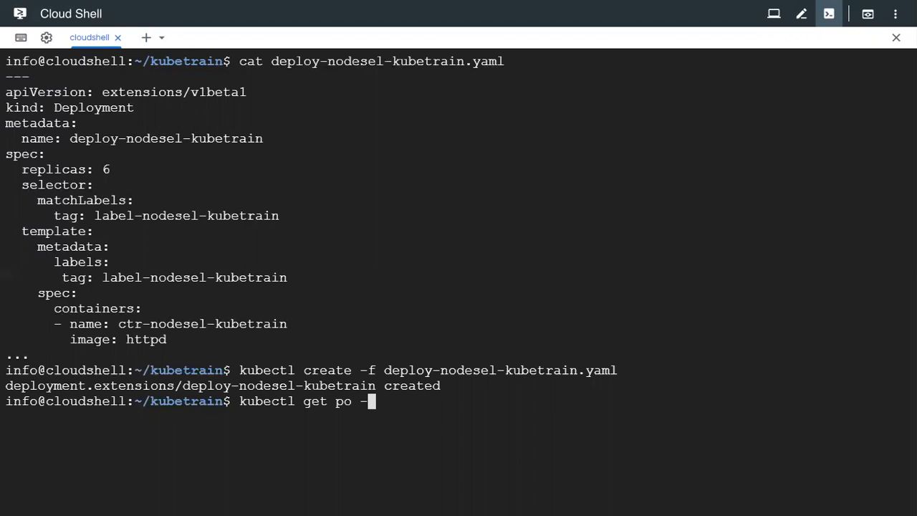
{"action": "type", "text": "o wide"}
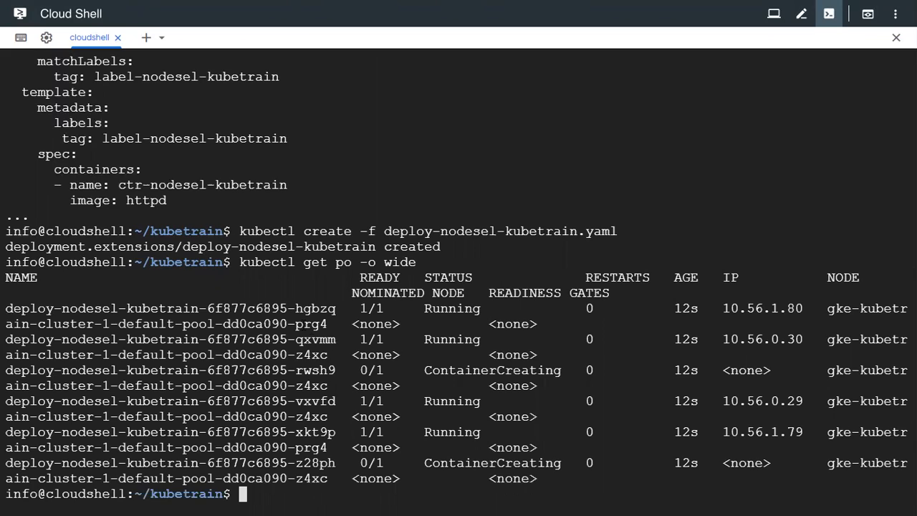
{"action": "type", "text": "kubectl get nodes"}
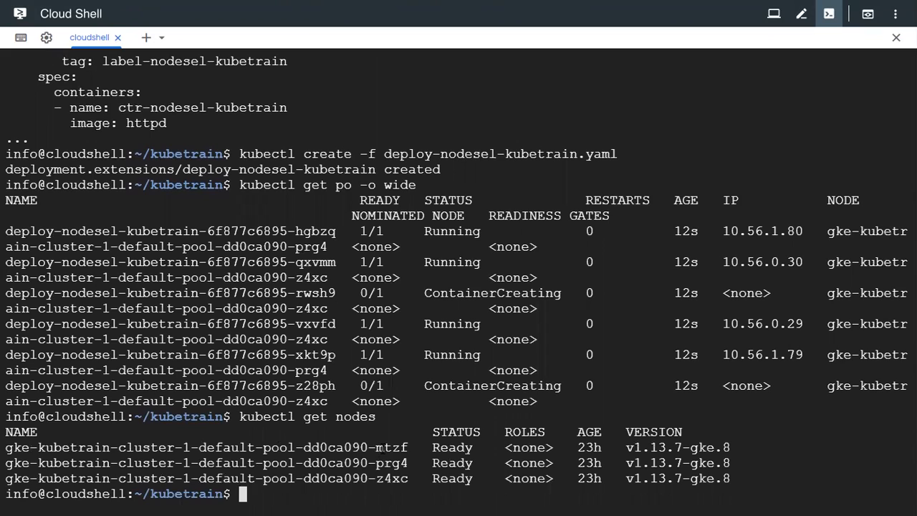
{"action": "double_click", "coordinate": [393, 461]}
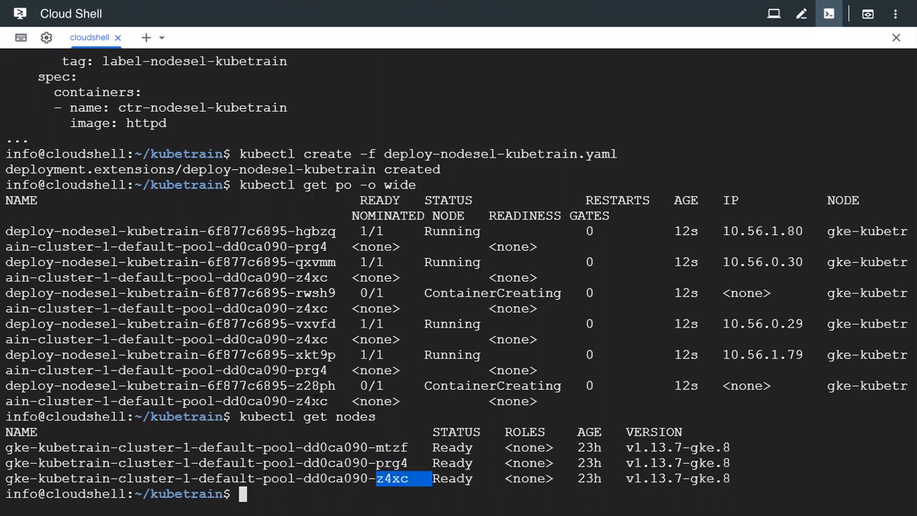
{"action": "double_click", "coordinate": [311, 370]}
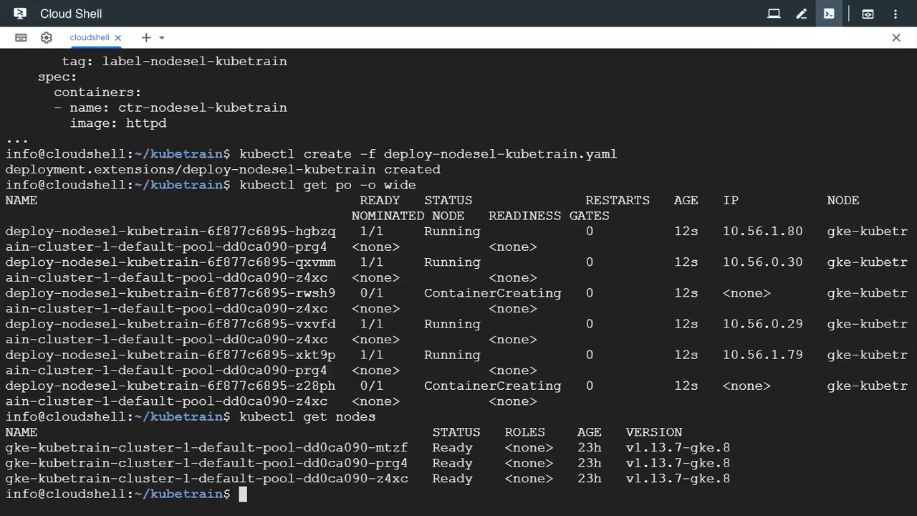
- Attempt kubectl label on the mtzf node, then erase the failed command to retype it
{"action": "type", "text": "kubec"}
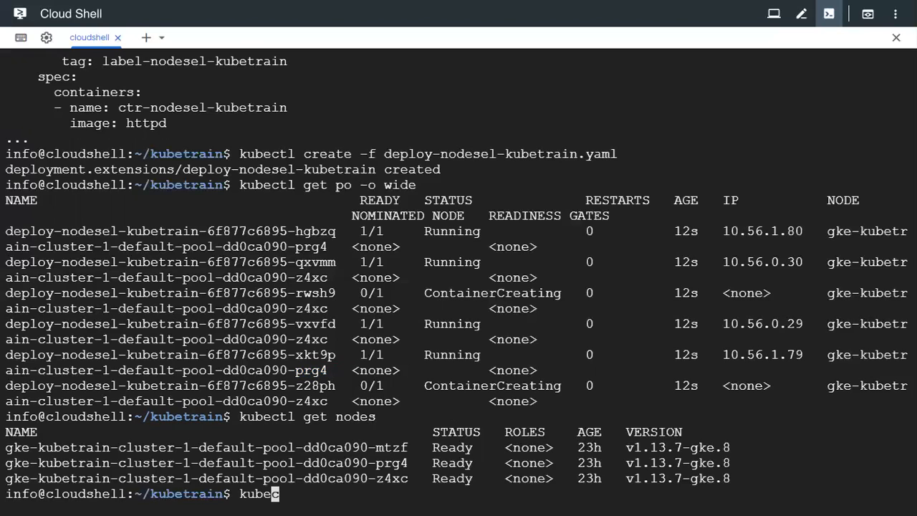
{"action": "type", "text": "tl"}
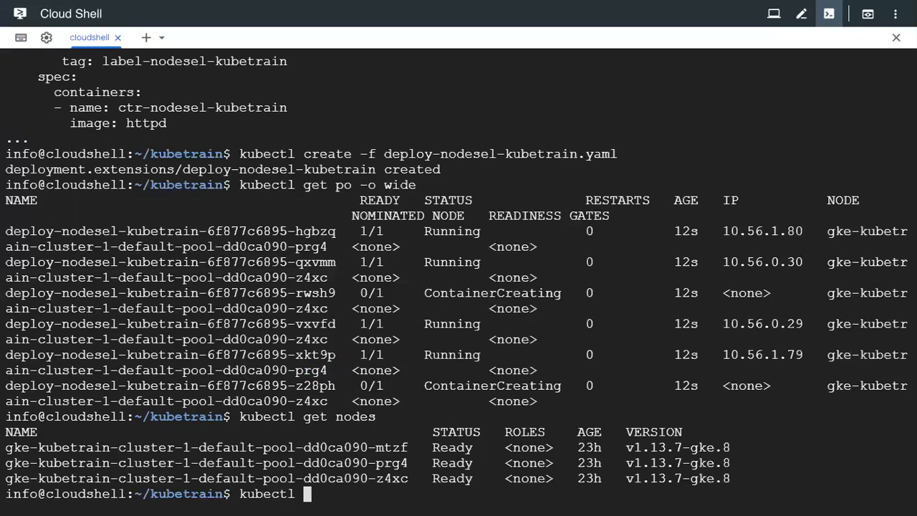
{"action": "type", "text": "label node"}
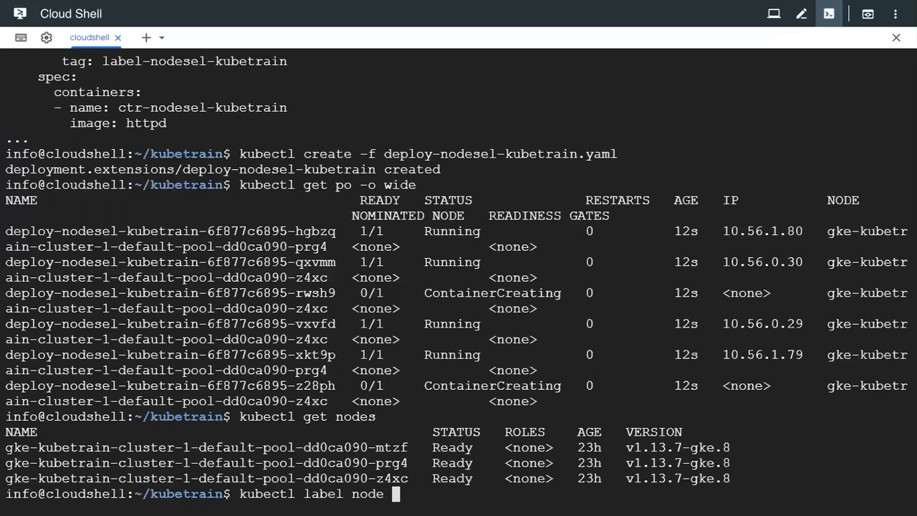
{"action": "double_click", "coordinate": [206, 447]}
{"action": "type", "text": "kubectl get nodes"}
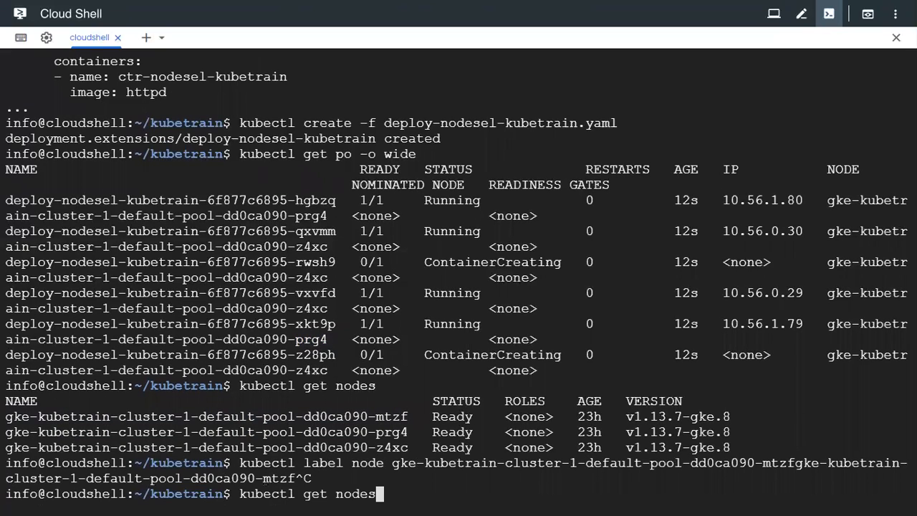
{"action": "key", "text": "BackSpace"}
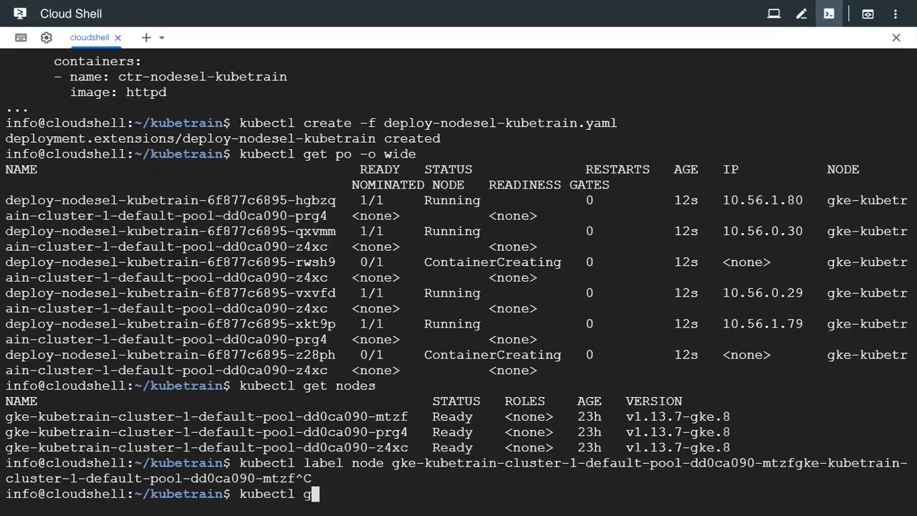
- Label node gke-kubetrain-cluster-1-default-pool-dd0ca090-mtzf with labelkey=labelvalue
{"action": "type", "text": "label node"}
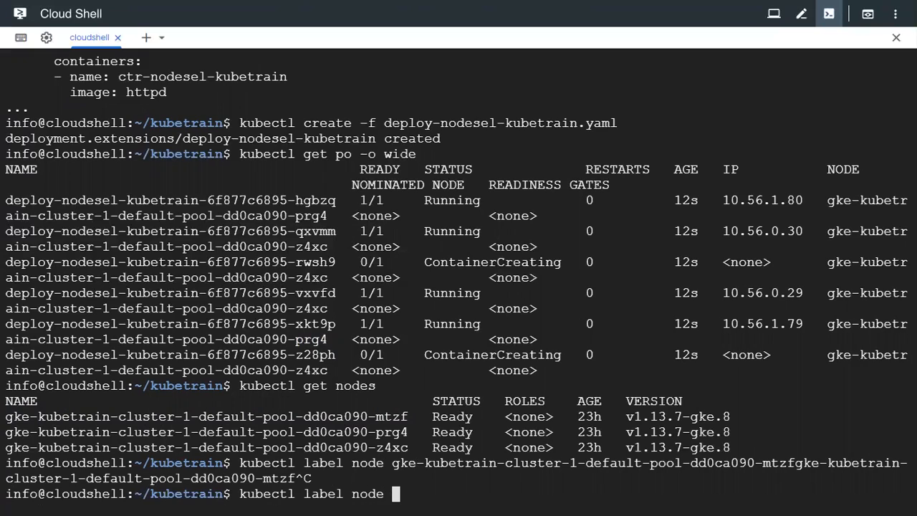
{"action": "type", "text": "gke-kubetrain-cluster-1-default-pool-dd0ca090-mtzf"}
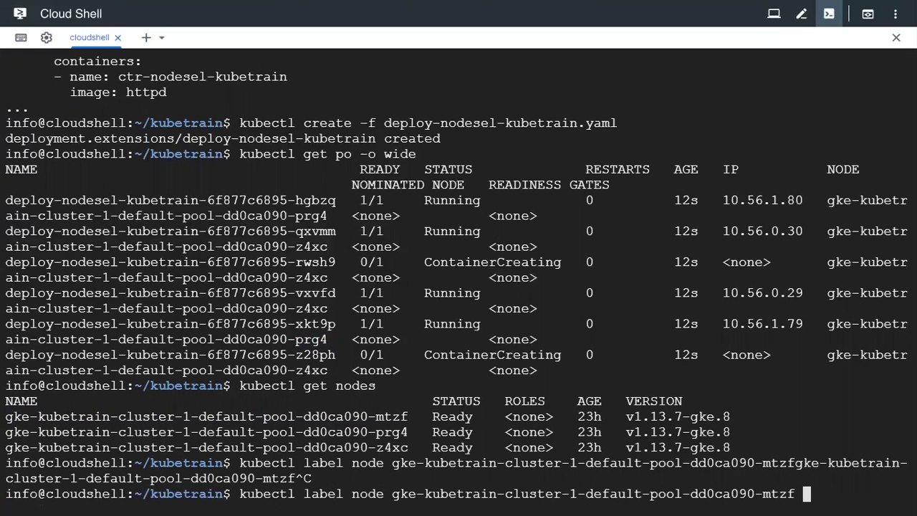
{"action": "type", "text": "l"}
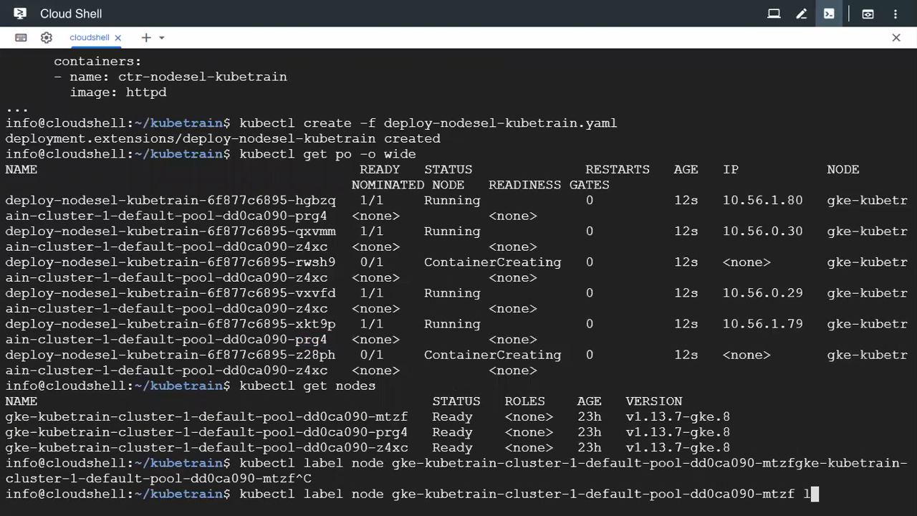
{"action": "type", "text": "abelkey"}
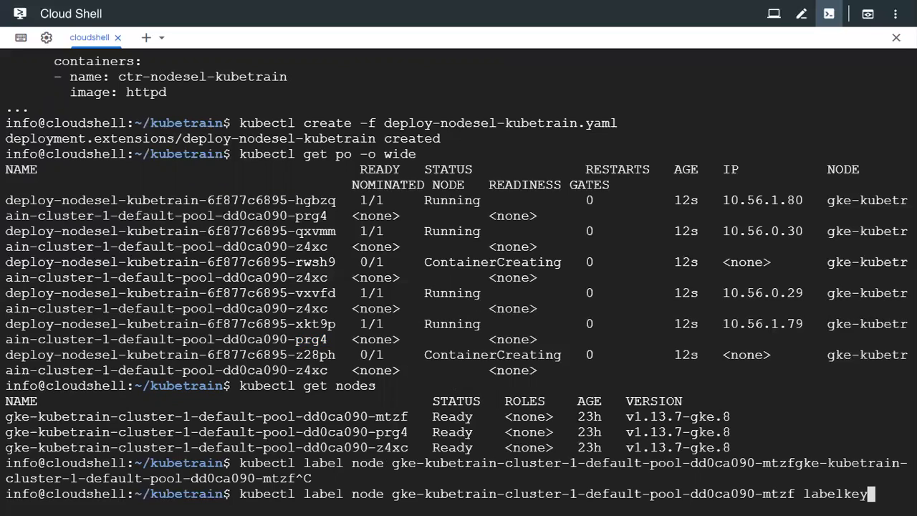
{"action": "type", "text": ":"}
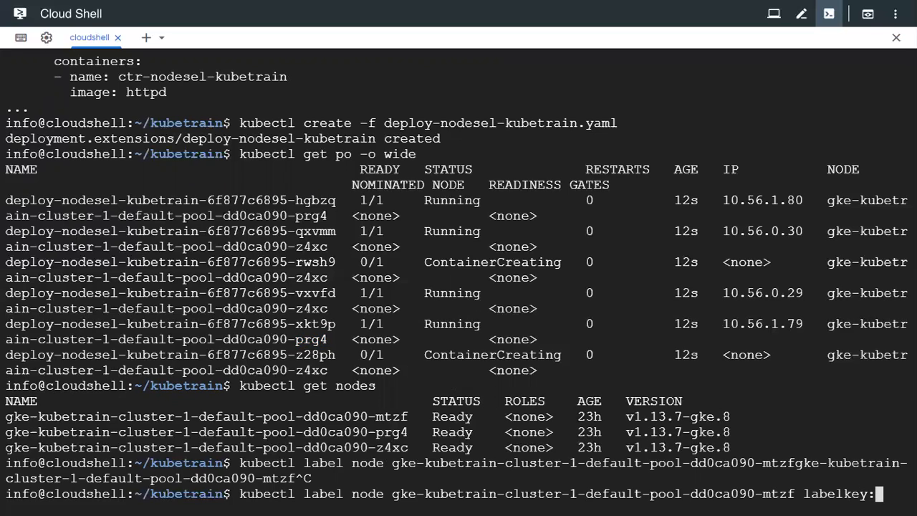
{"action": "type", "text": "labelvalue"}
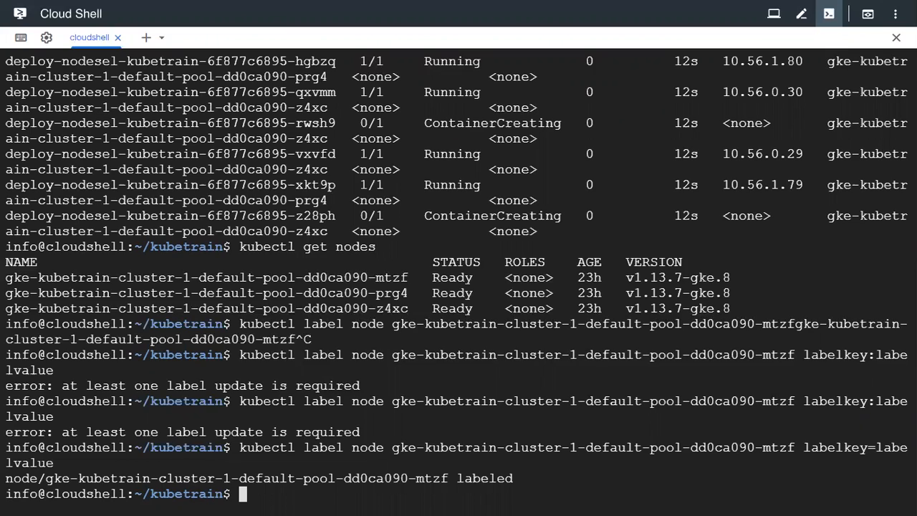
- Delete all deployments with kubectl delete deploy --all and begin a nano command for the manifest
{"action": "type", "text": "kubectl delete -f"}
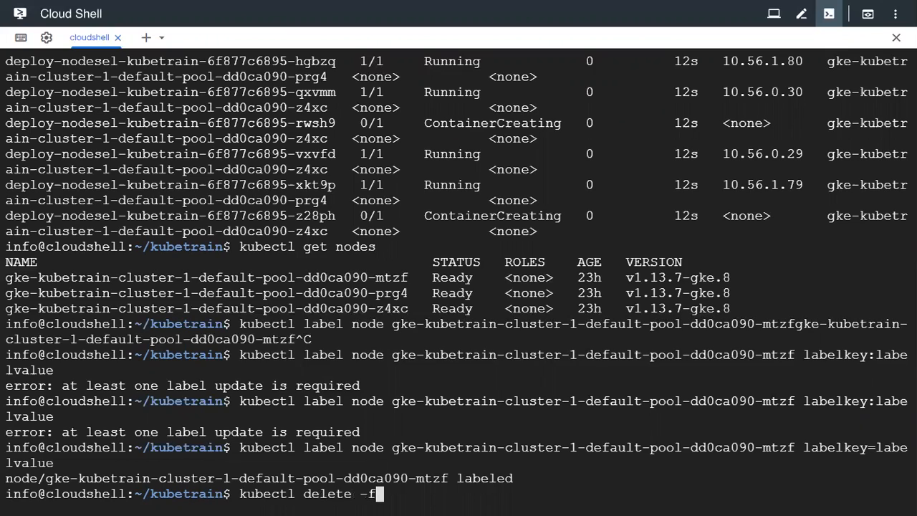
{"action": "type", "text": "deploy"}
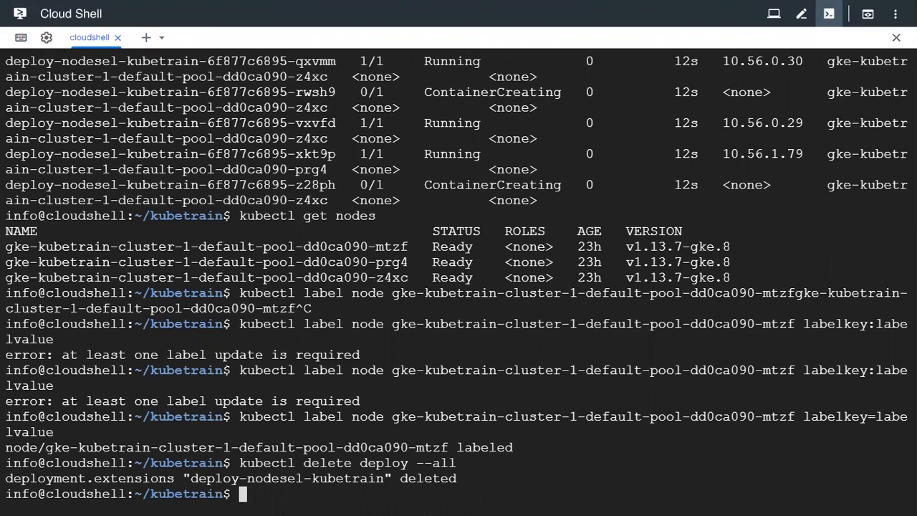
{"action": "type", "text": "nano deploy-"}
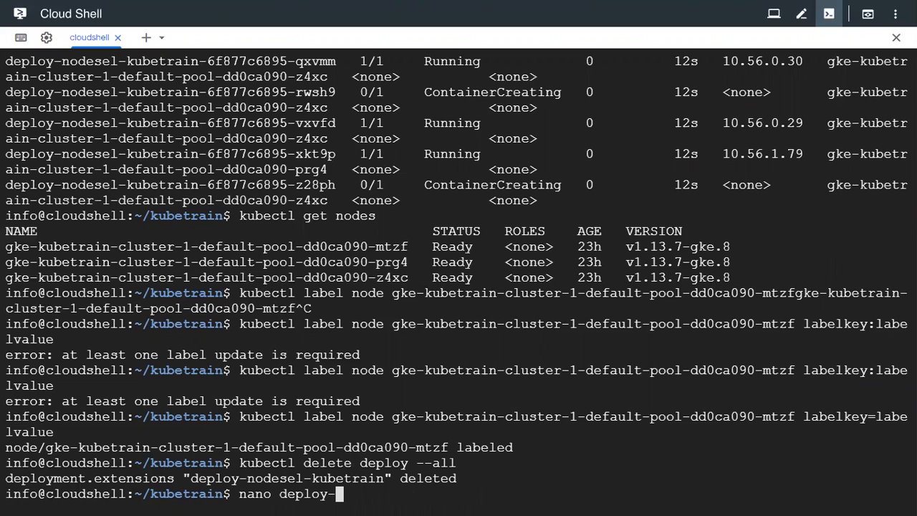
- In nano, add a nodeSelector: line under the pod spec of deploy-nodesel-kubetrain.yaml
{"action": "type", "text": "nodesel-kubetrain.yaml"}
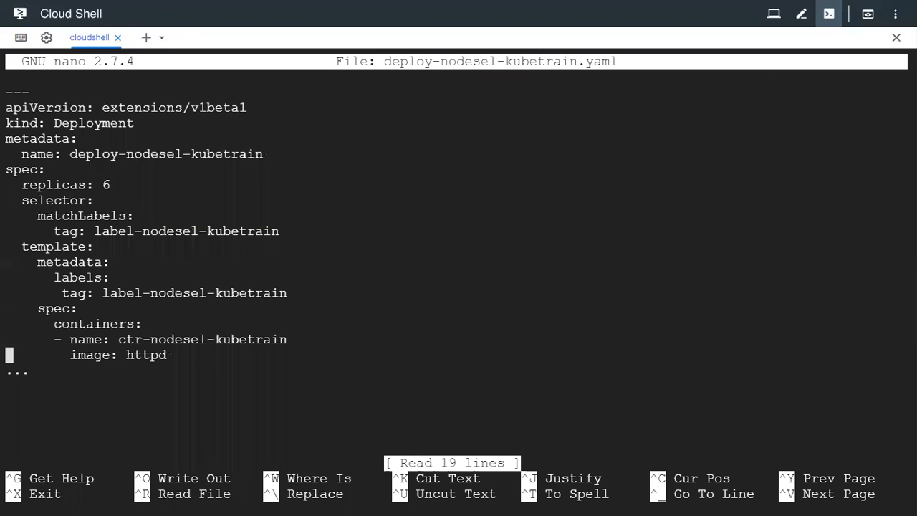
{"action": "key", "text": "Enter"}
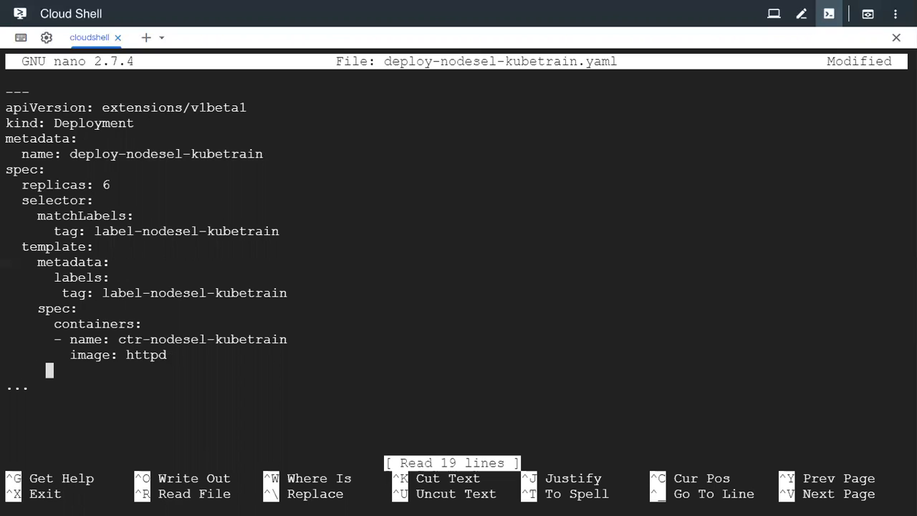
{"action": "type", "text": "node"}
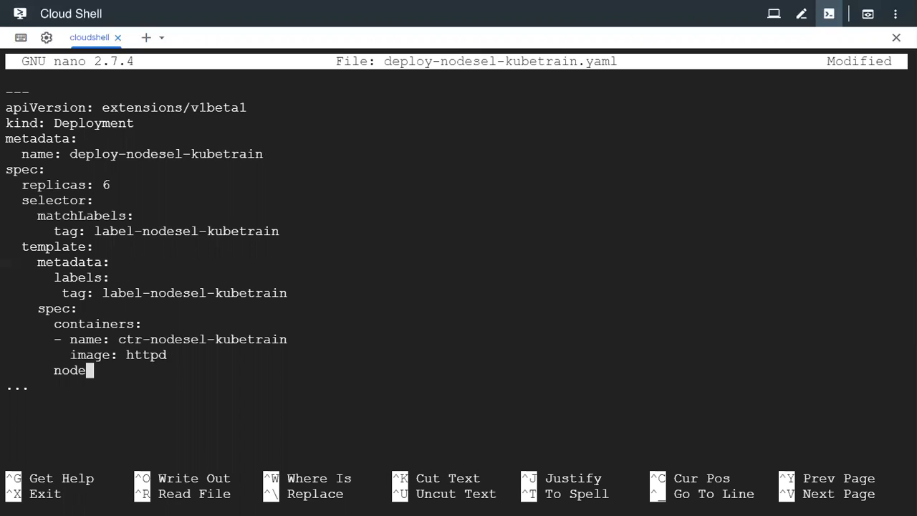
{"action": "type", "text": "Selector:"}
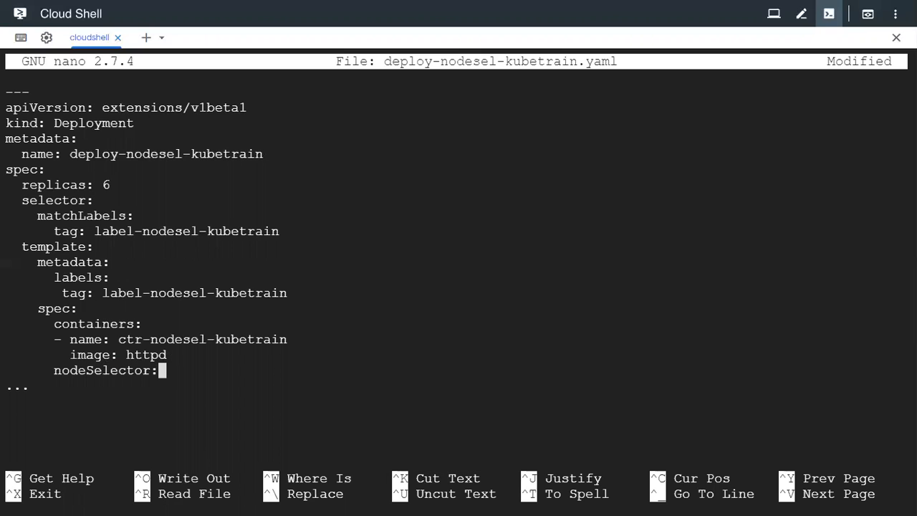
{"action": "key", "text": "enter"}
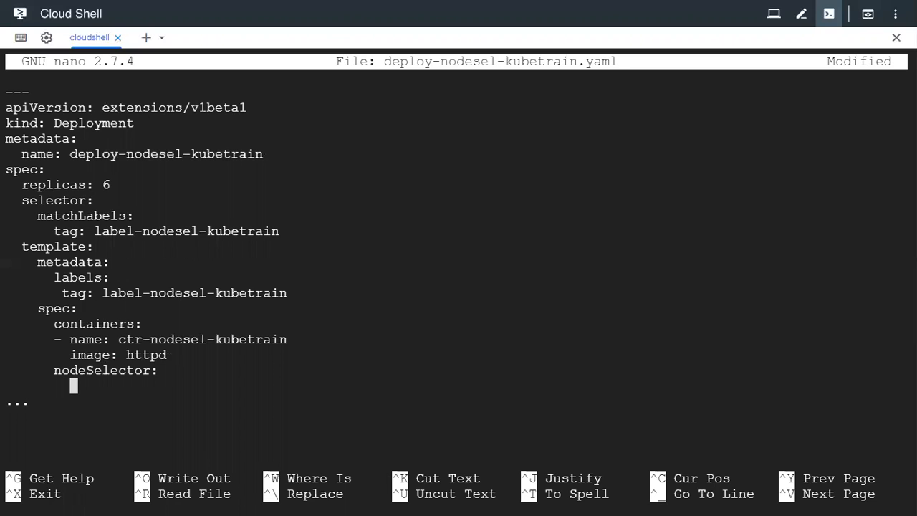
- Add labelkey: labelvalue under nodeSelector and save the manifest out of nano
{"action": "type", "text": "labelkey"}
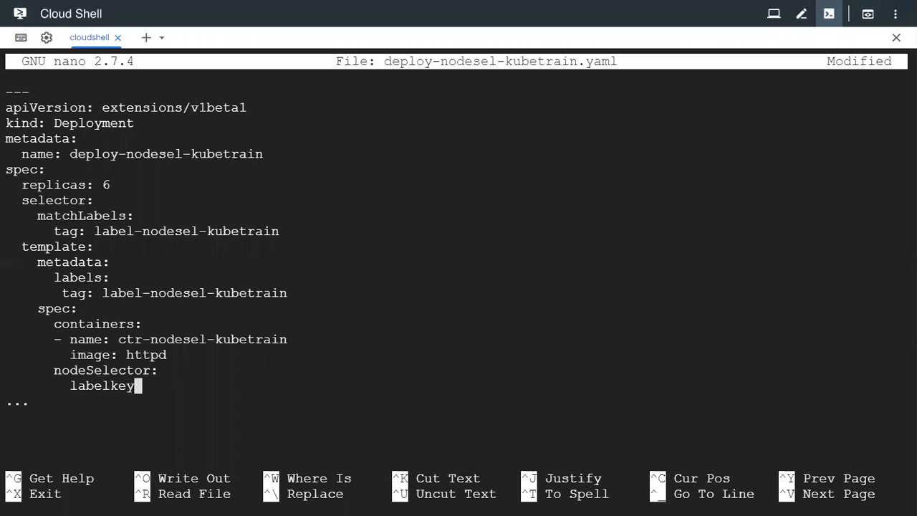
{"action": "type", "text": ":"}
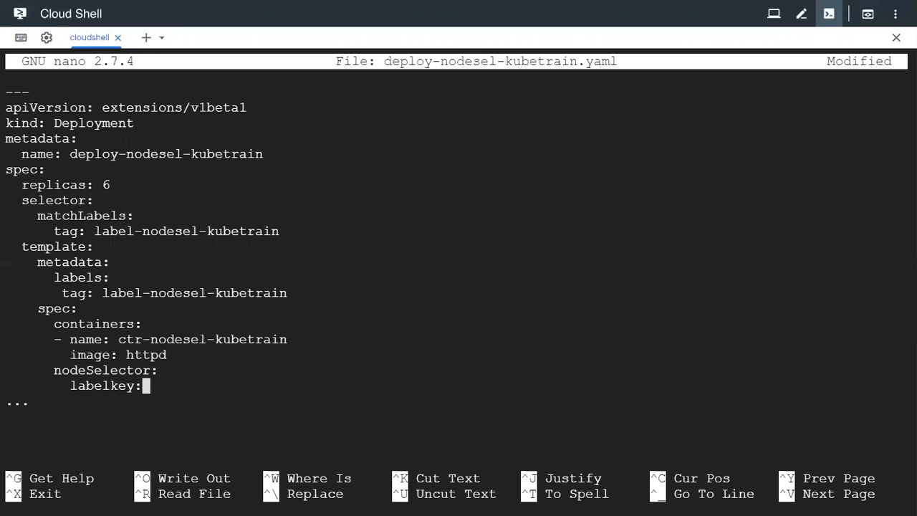
{"action": "type", "text": "label"}
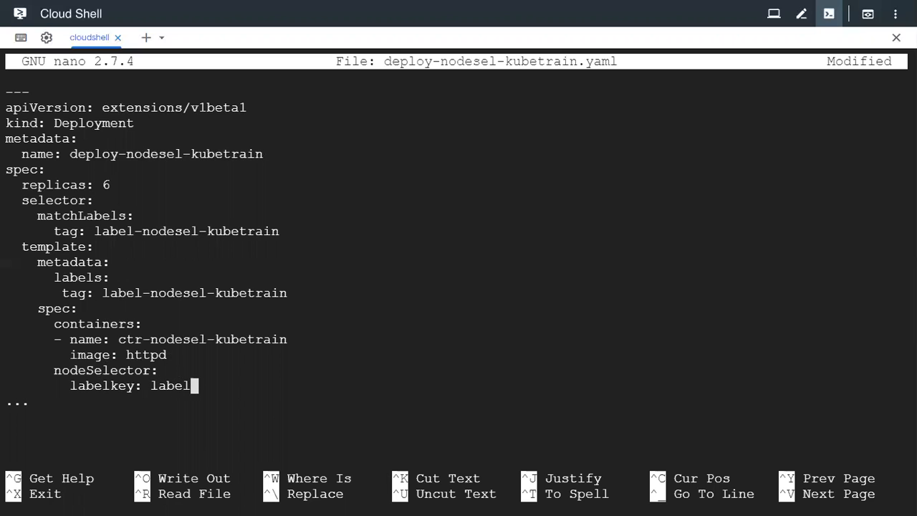
{"action": "type", "text": "value"}
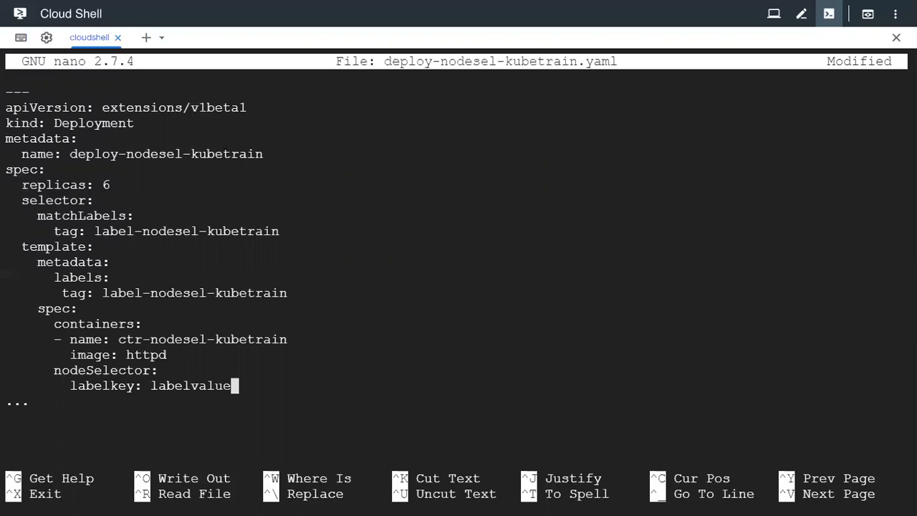
{"action": "key", "text": "ctrl+x"}
{"action": "type", "text": "kubectl create"}
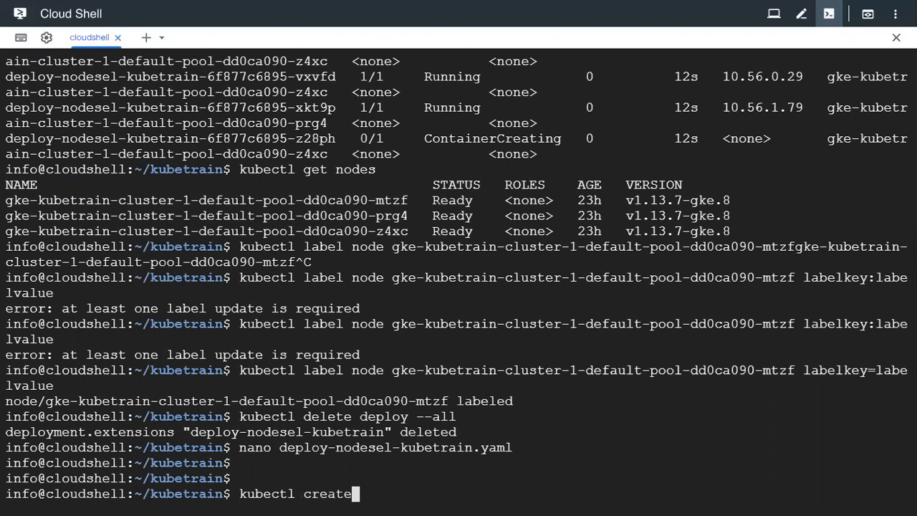
- Recreate the deployment from the manifest and list its pods wide: one Running on mtzf, five Pending
{"action": "type", "text": "-f"}
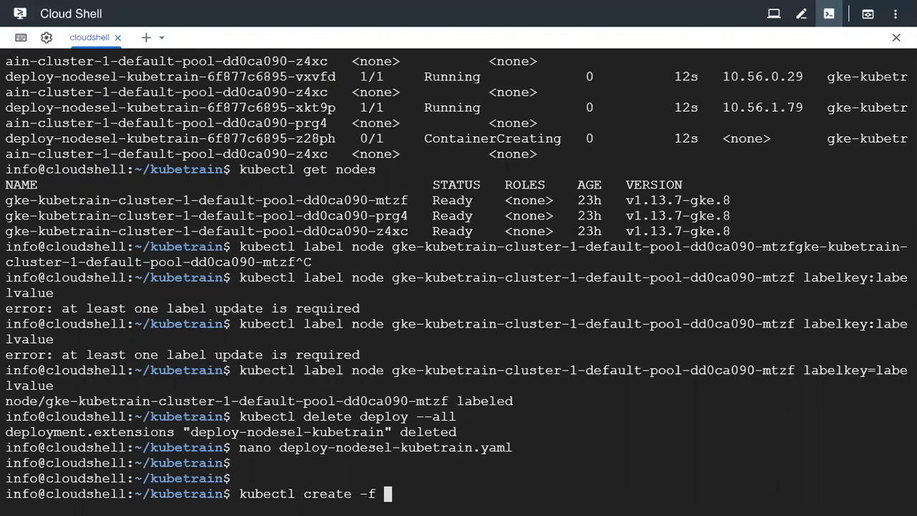
{"action": "type", "text": "deploy-nodesel-kubetrain.yaml"}
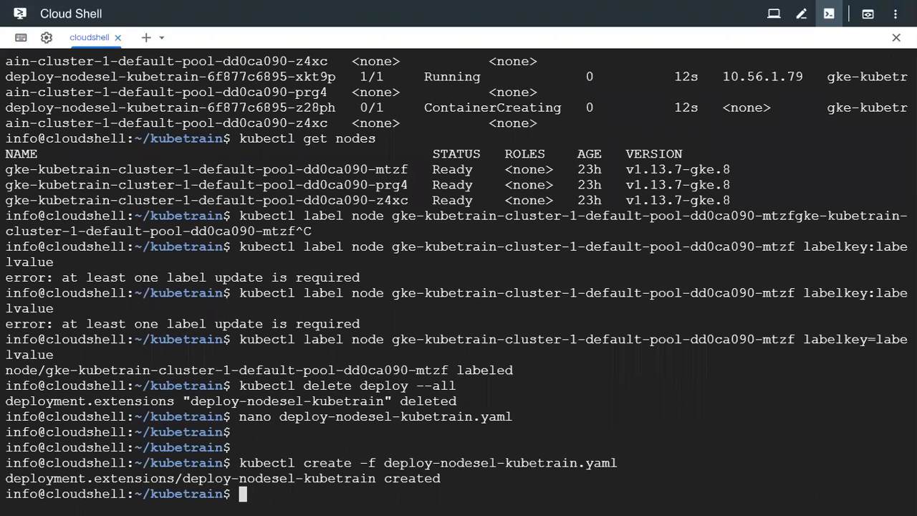
{"action": "type", "text": "kubectl get"}
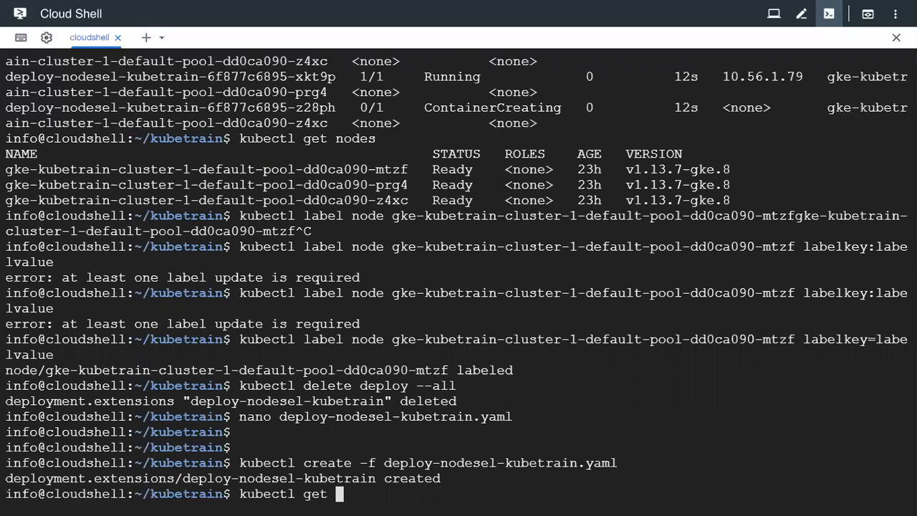
{"action": "type", "text": "po -o w"}
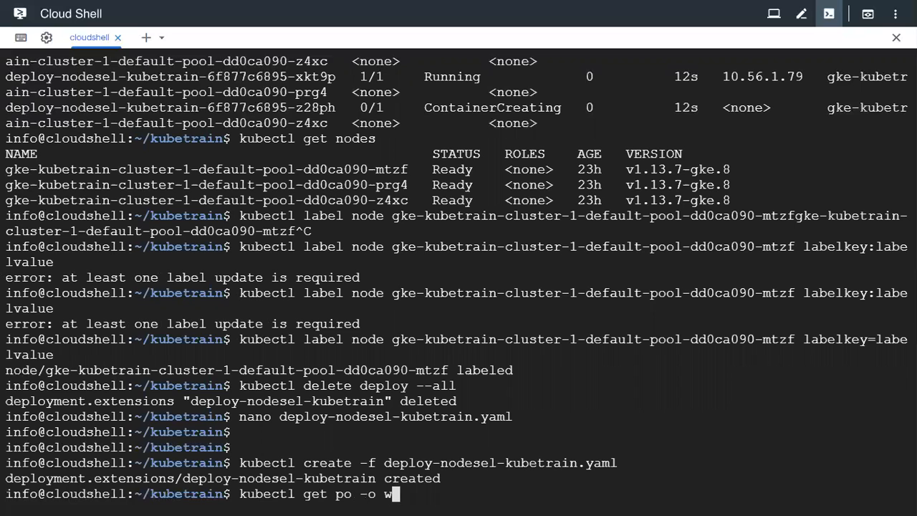
{"action": "type", "text": "ide"}
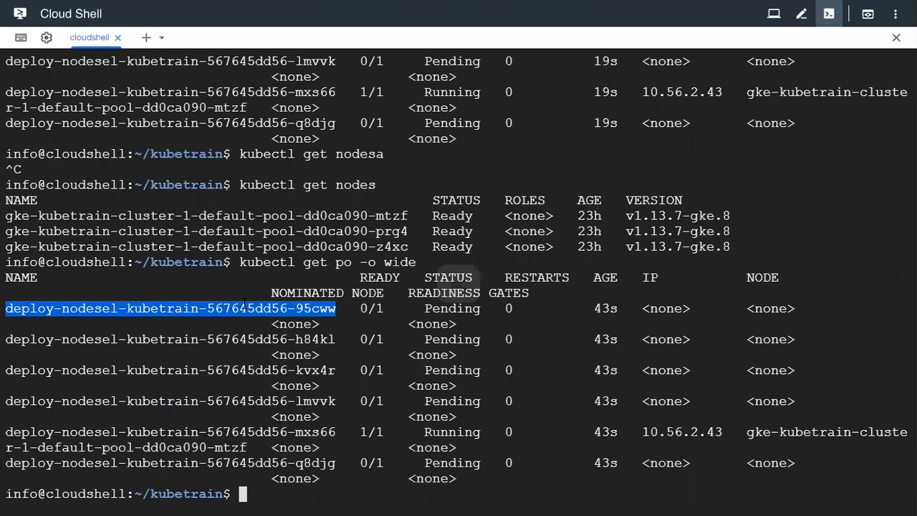
- Describe pod deploy-nodesel-kubetrain-567645dd56-95cww to see its FailedScheduling node-selector warning
{"action": "type", "text": "kubectl"}
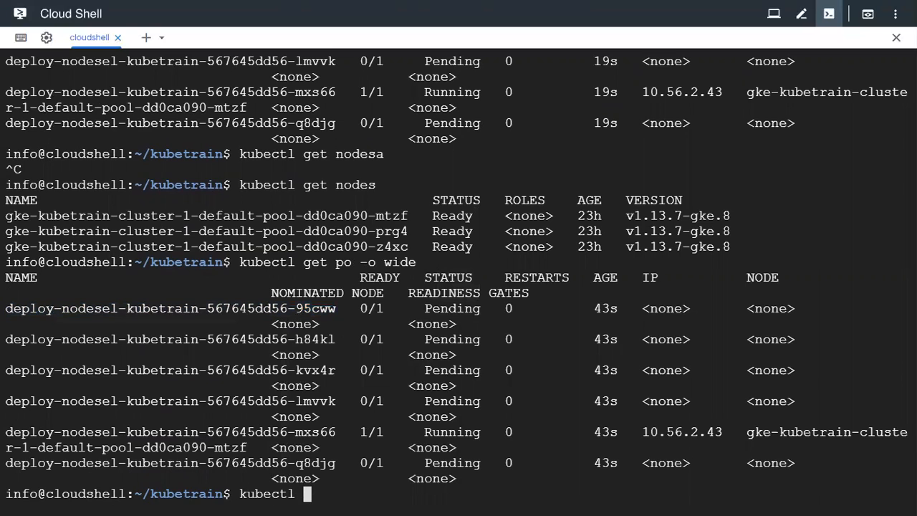
{"action": "type", "text": "describe"}
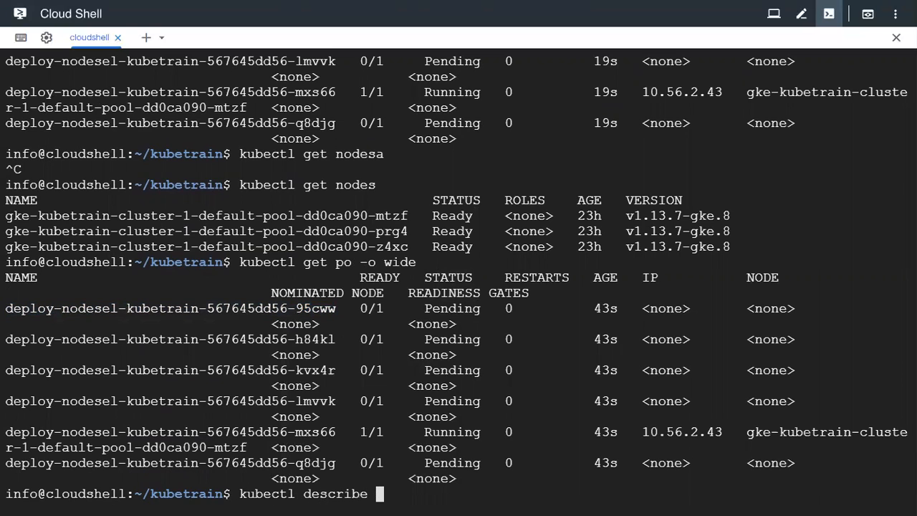
{"action": "type", "text": "po deploy-nodesel-kubetrain-567645dd56-95cww"}
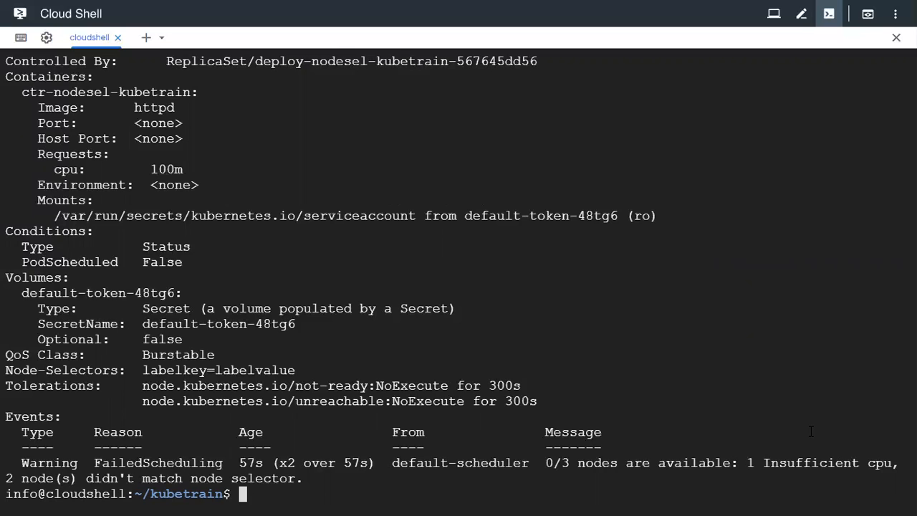
- List the nodes and start a kubectl label node command
{"action": "type", "text": "kubectl get nodes"}
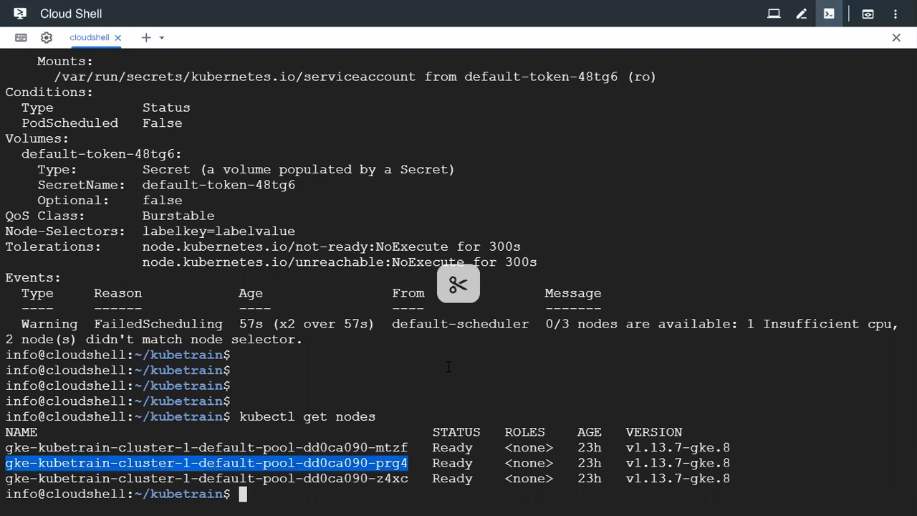
{"action": "type", "text": "kune"}
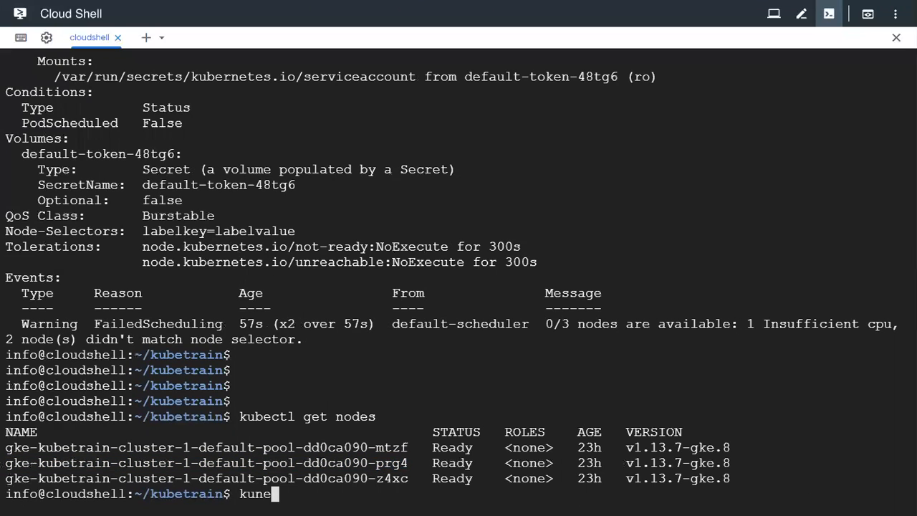
{"action": "type", "text": "kubectl l"}
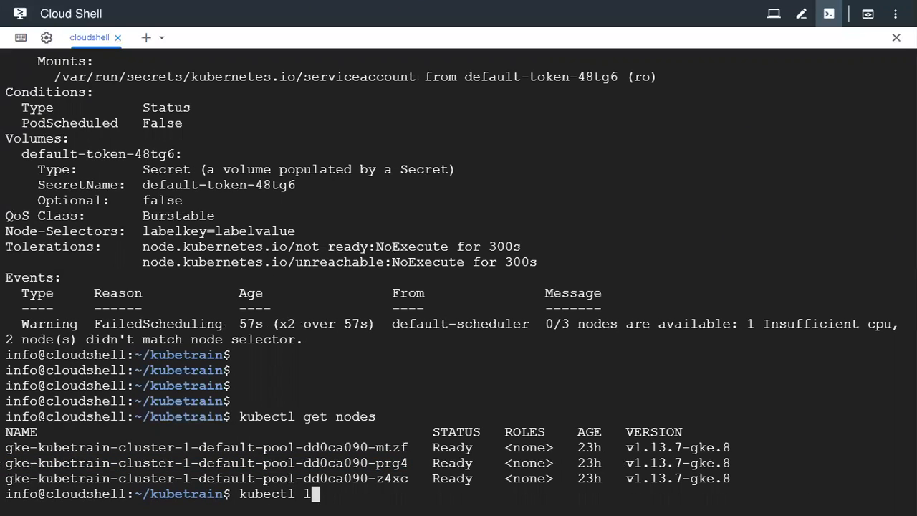
{"action": "type", "text": "abel node"}
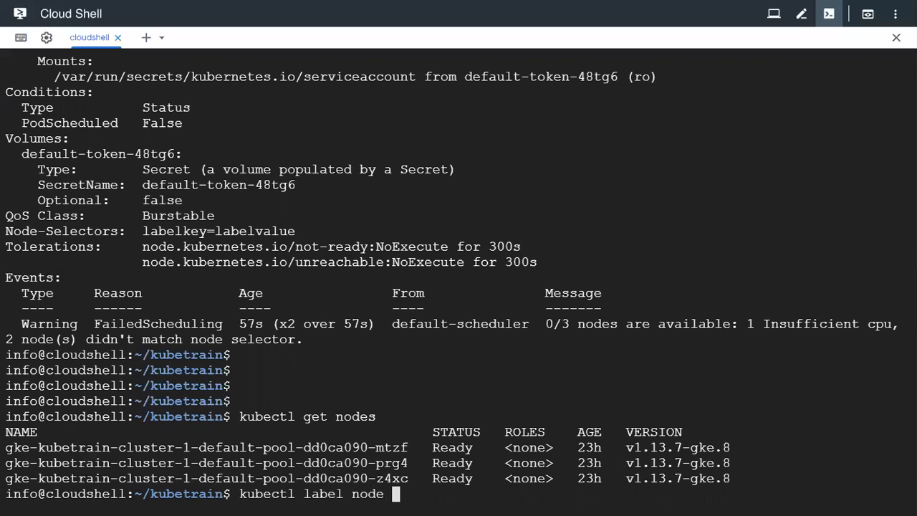
- Label node gke-kubetrain-cluster-1-default-pool-dd0ca090-prg4 with labelkey=labelvalue
{"action": "type", "text": "gke-kubetrain-cluster-1-default-pool-dd0ca090-prg4"}
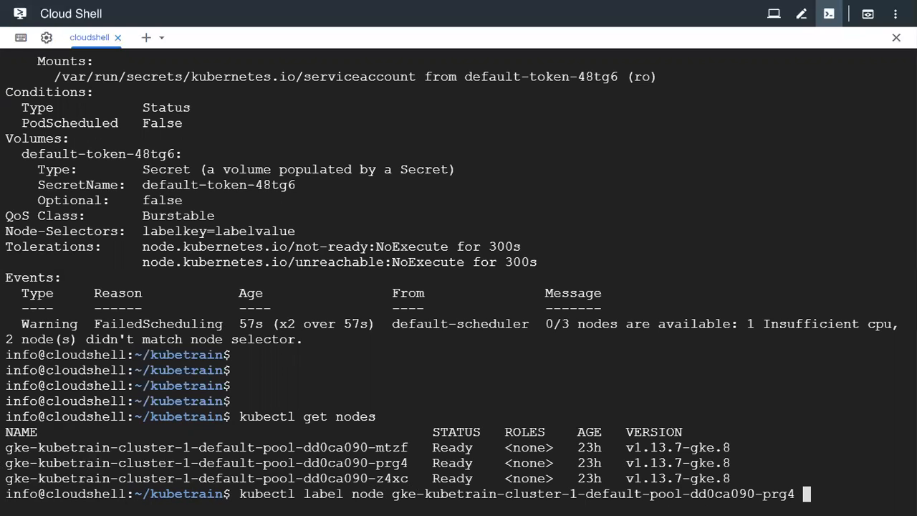
{"action": "type", "text": "labelkey"}
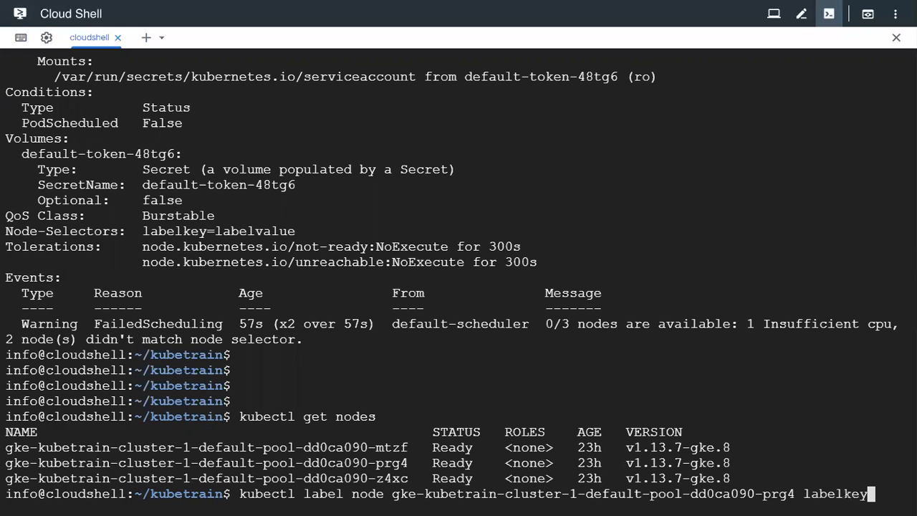
{"action": "type", "text": "=label"}
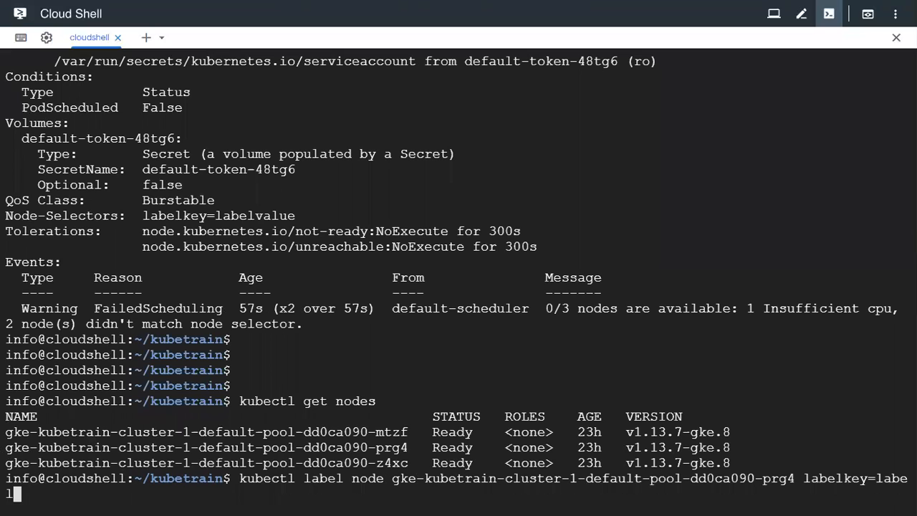
{"action": "type", "text": "value"}
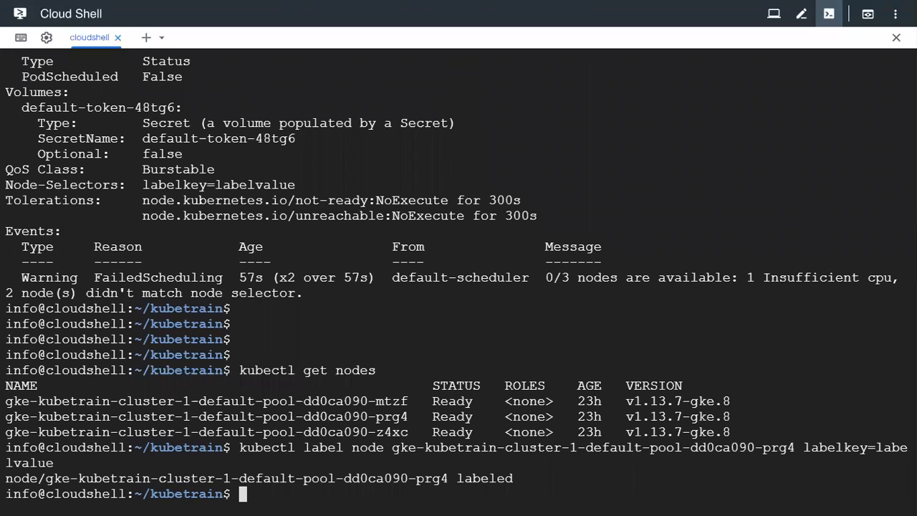
- Rerun kubectl get po until all six pods show 1/1 Running on the mtzf and prg4 nodes
{"action": "type", "text": "kubectl get po"}
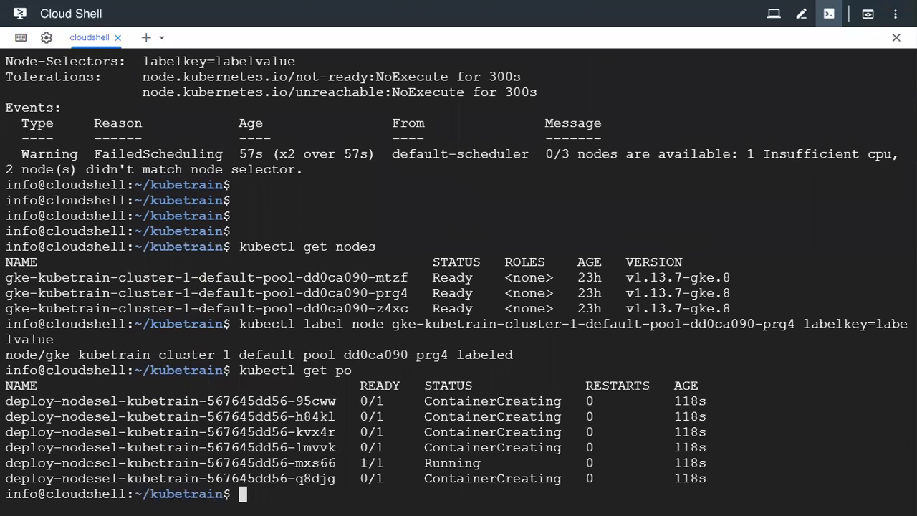
{"action": "type", "text": "kubectl get po"}
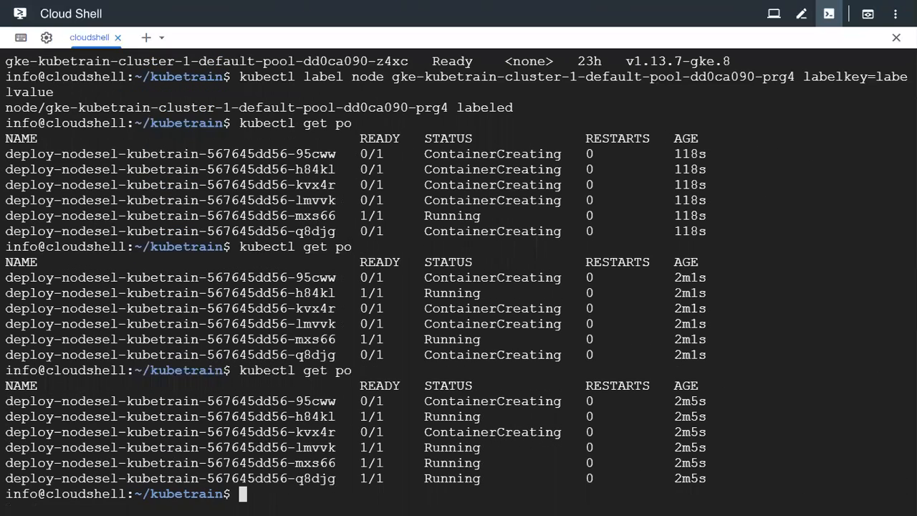
{"action": "type", "text": "kubectl get po"}
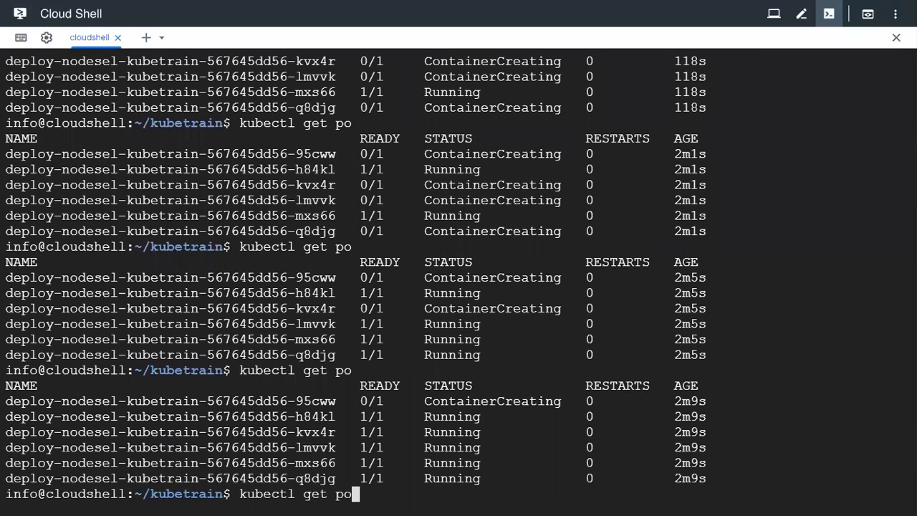
{"action": "key", "text": "Enter"}
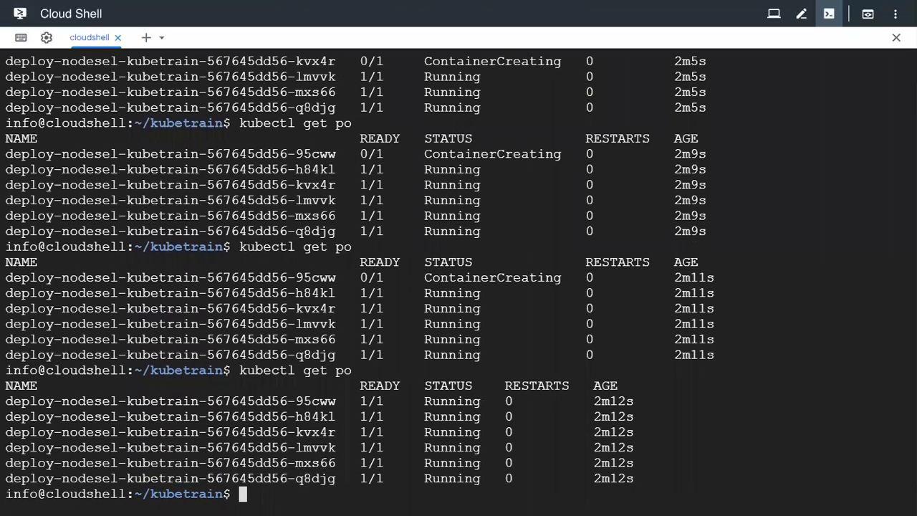
{"action": "type", "text": "kubectl get po -o wide"}
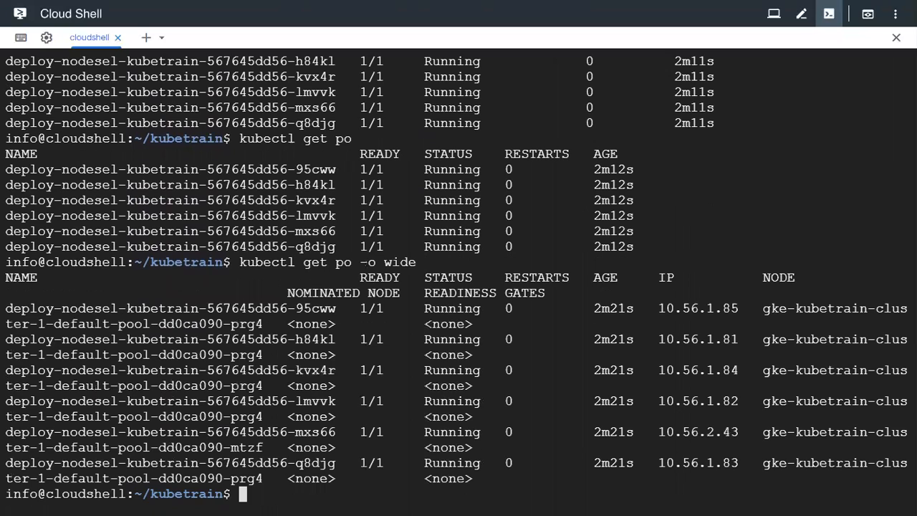
- List the three nodes, copy z4xc, and start kubectl get po -o wide | grep for that node
{"action": "type", "text": "kubectl get node"}
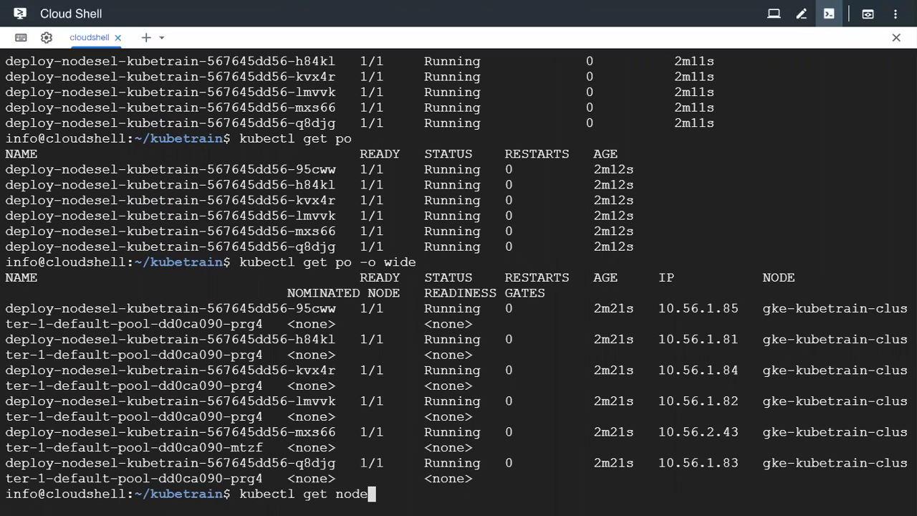
{"action": "type", "text": "s"}
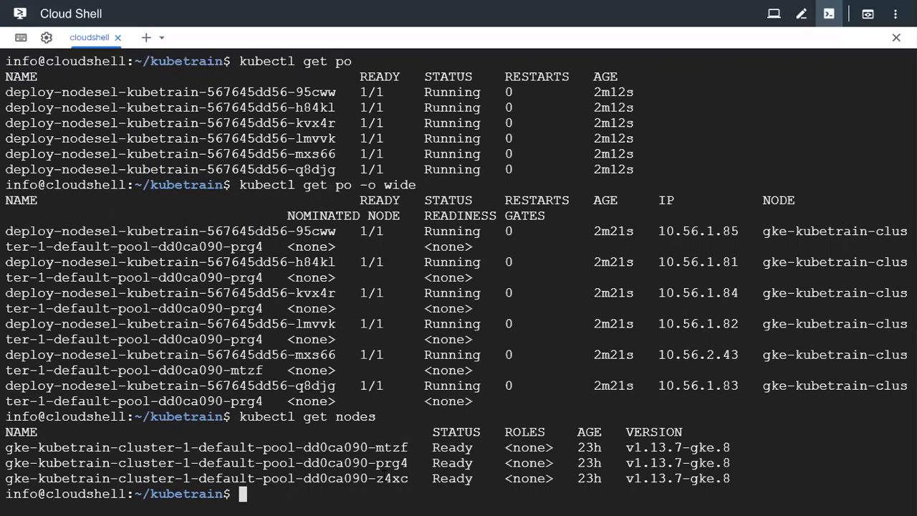
{"action": "double_click", "coordinate": [393, 479]}
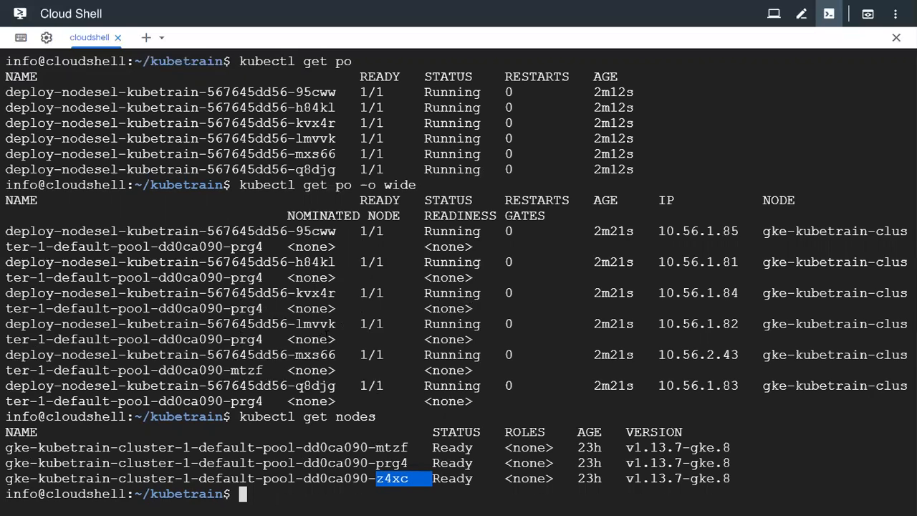
{"action": "type", "text": "kubectl get po -o wide"}
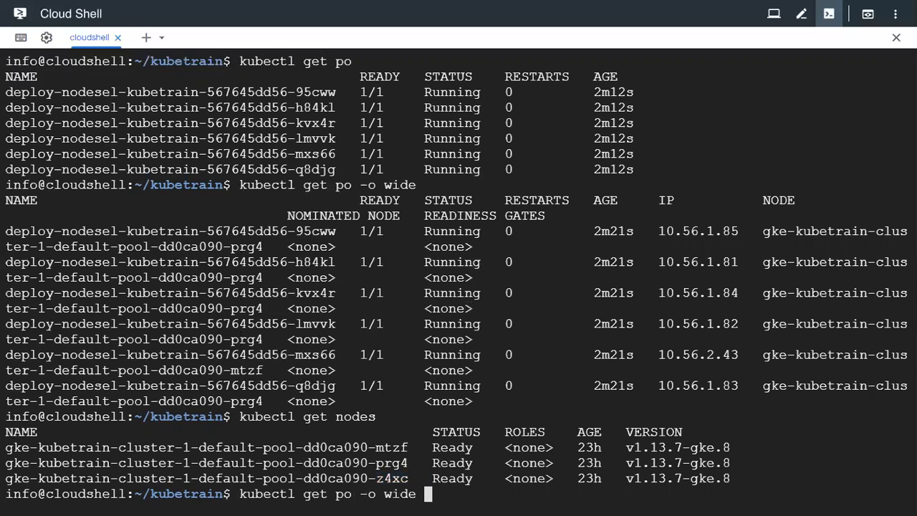
{"action": "type", "text": "| gre"}
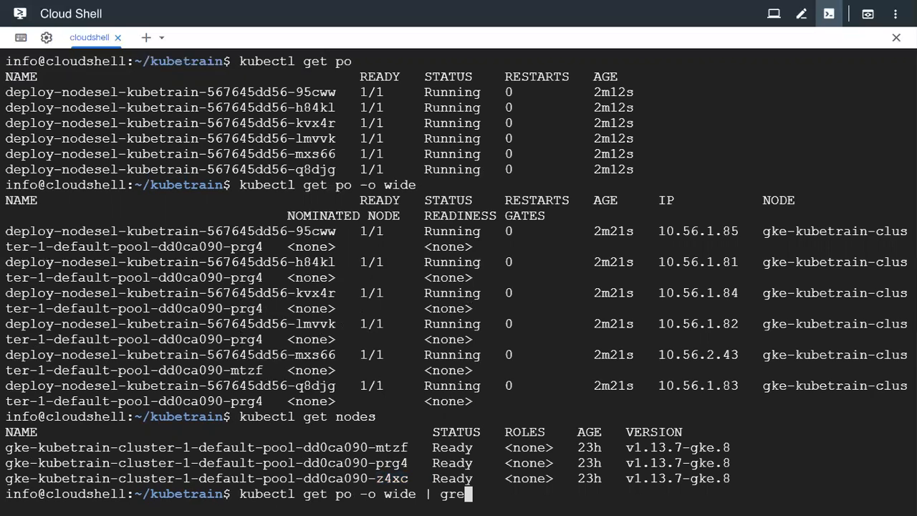